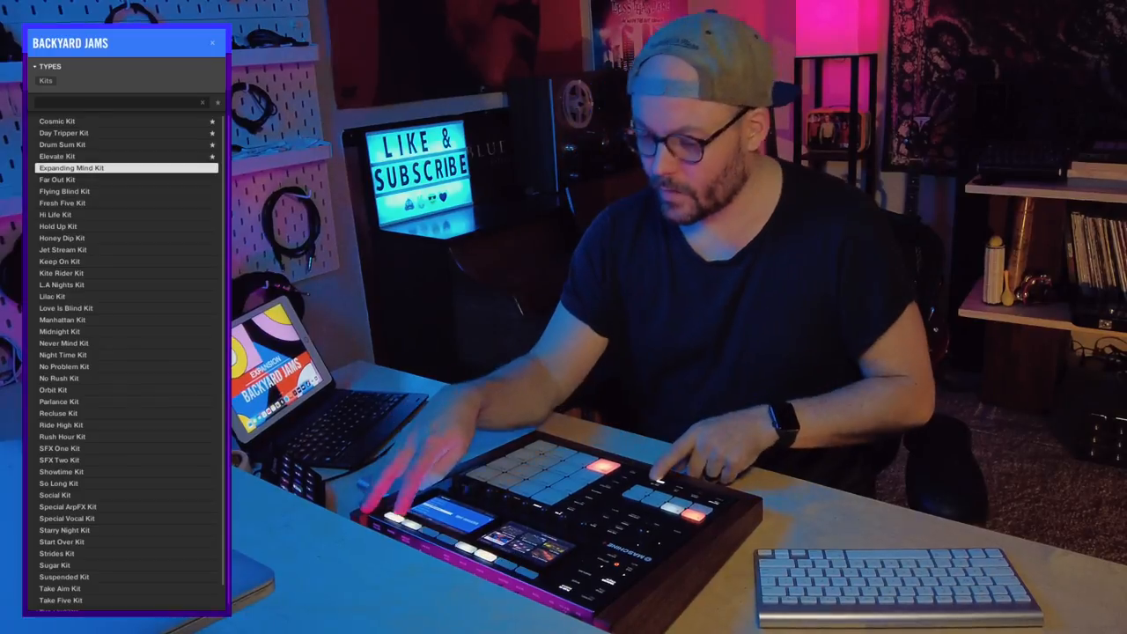
Step: Load Expanding Mind Kit, then Far Out Kit, from the Backyard Jams list
{"action": "left_click", "coordinate": [57, 179]}
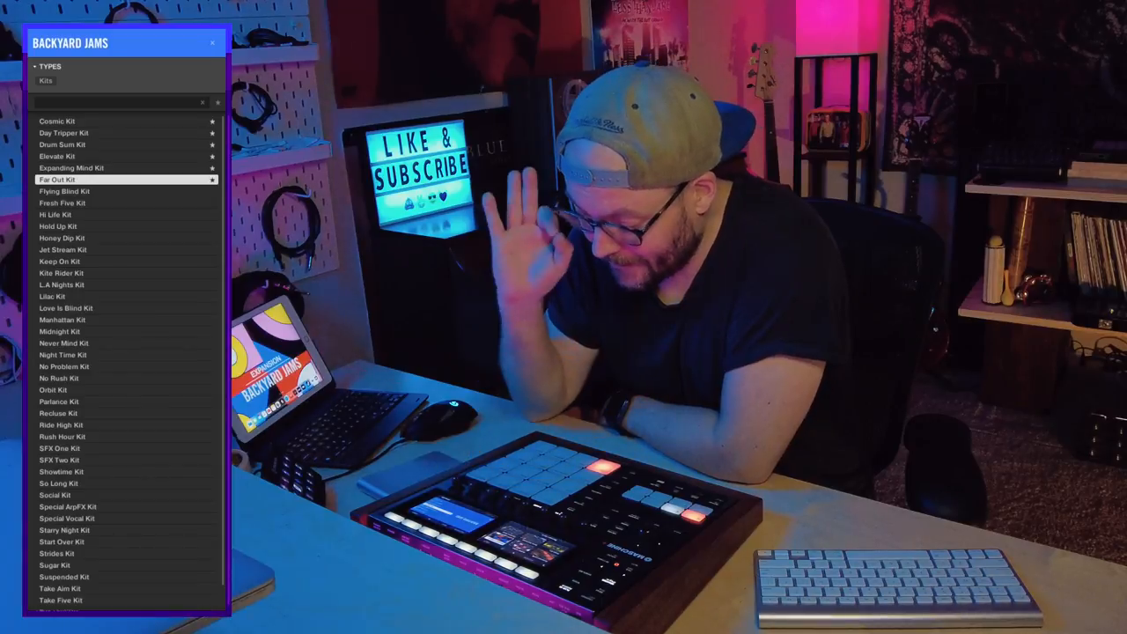
{"action": "left_click", "coordinate": [63, 191]}
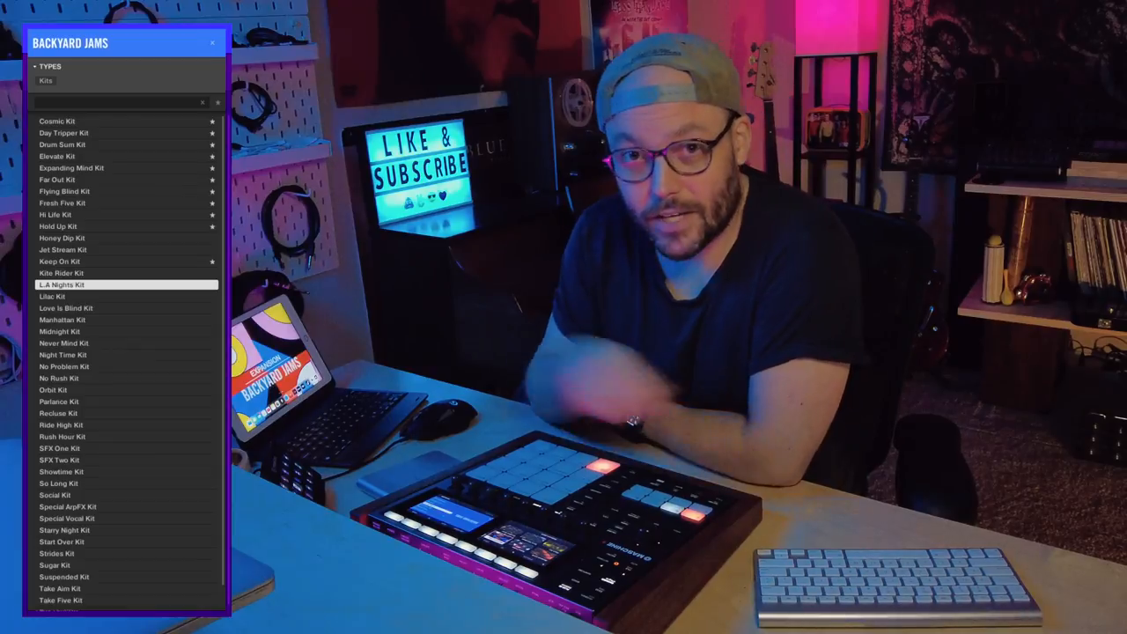
Step: Load Lilac Kit, then move on to Love Is Blind Kit
{"action": "left_click", "coordinate": [62, 297]}
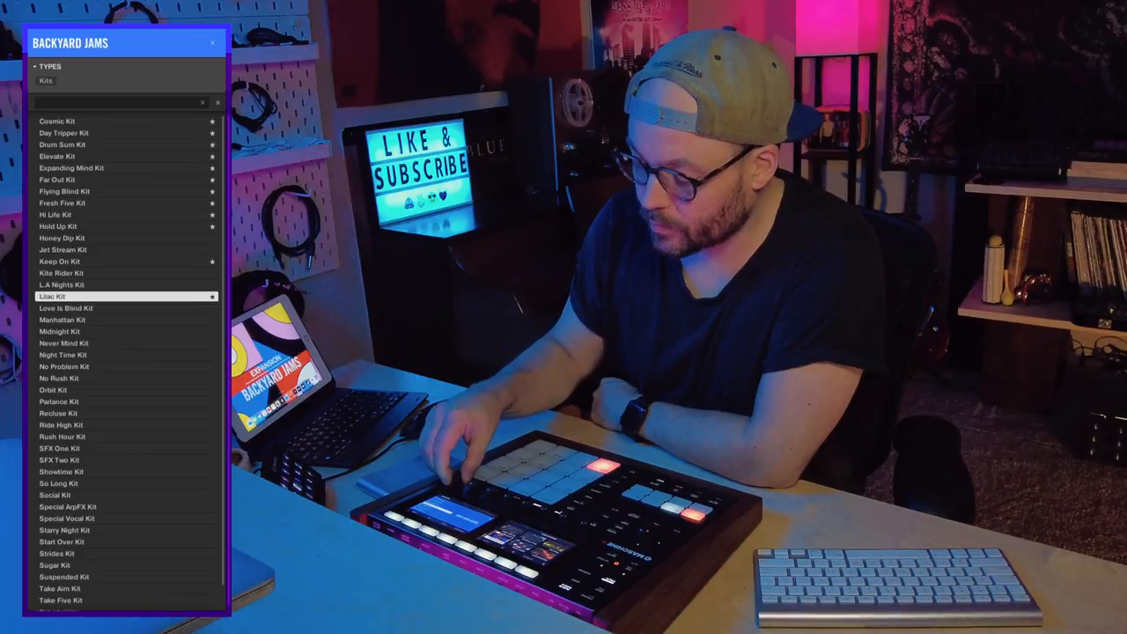
{"action": "left_click", "coordinate": [64, 307]}
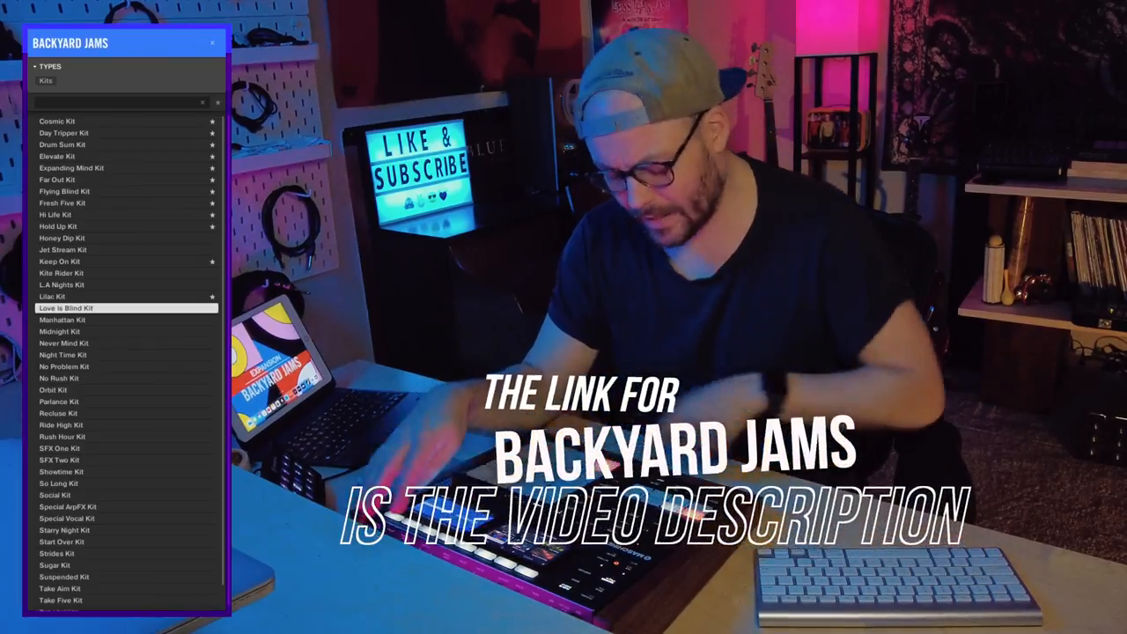
Step: Load Love Is Blind Kit from the Backyard Jams list to audition it
{"action": "left_click", "coordinate": [62, 319]}
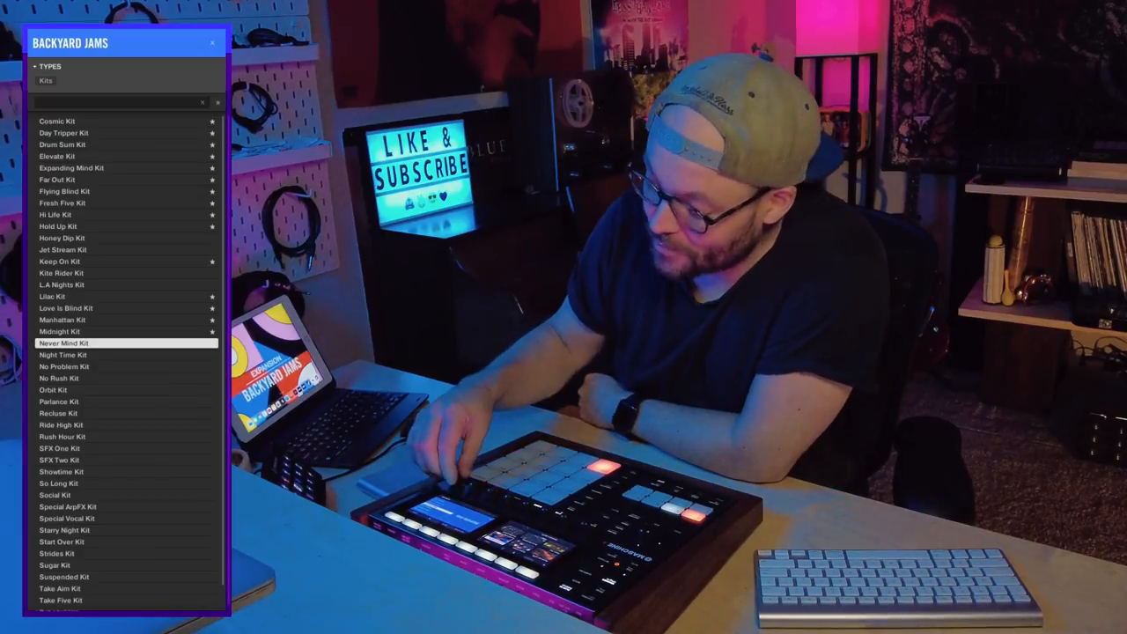
Step: Select Orbit Kit in the Backyard Jams list to audition it
{"action": "left_click", "coordinate": [64, 354]}
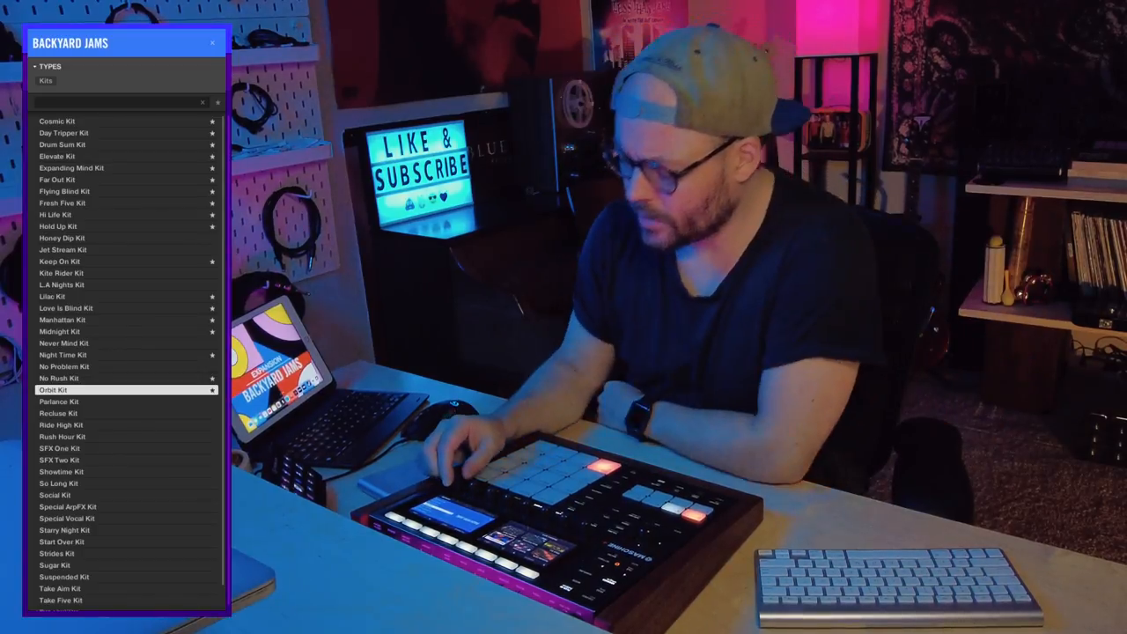
Step: Load Parlance Kit for auditioning, leaving it unstarred
{"action": "left_click", "coordinate": [58, 401]}
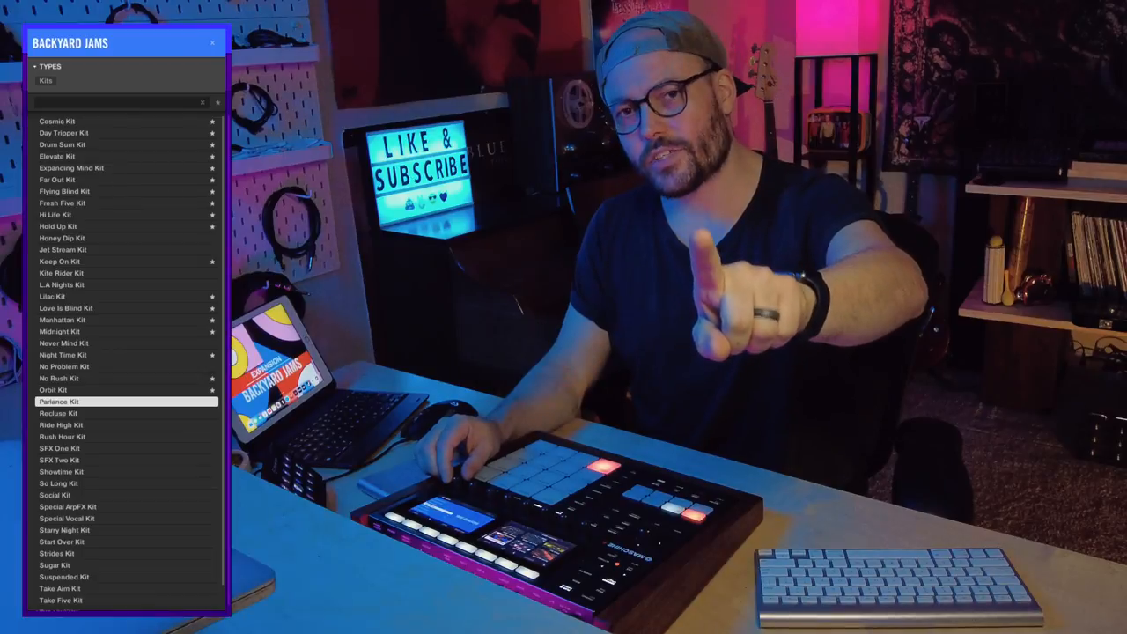
Step: Load Recluse Kit from the Backyard Jams list to audition it
{"action": "left_click", "coordinate": [53, 390]}
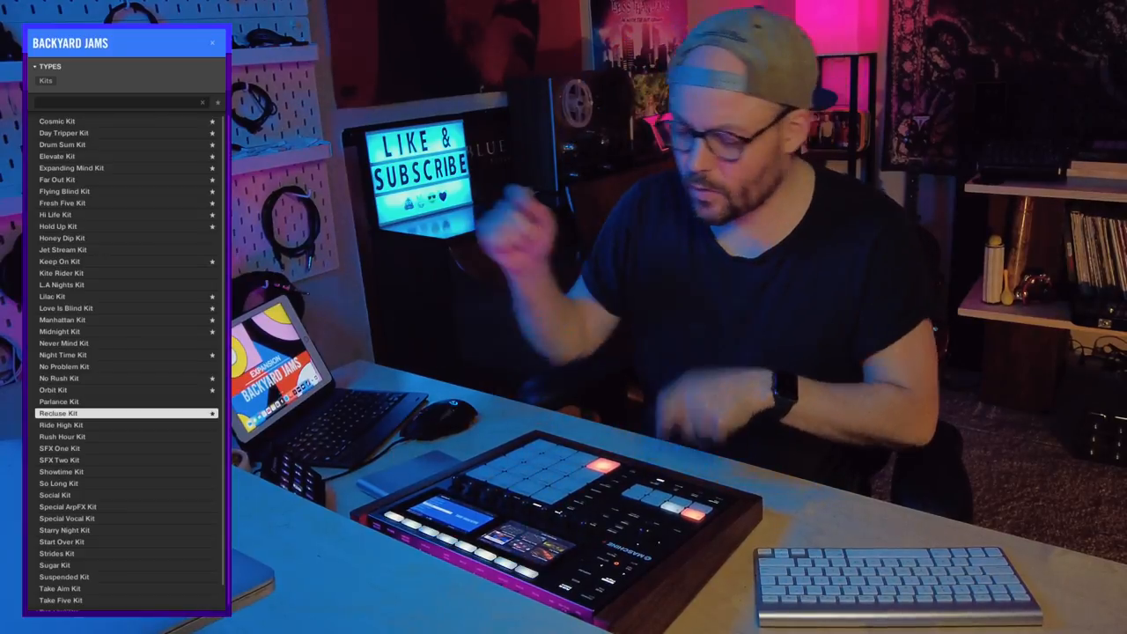
Step: Load Ride High Kit, then Rush Hour Kit, to audition them
{"action": "left_click", "coordinate": [61, 424]}
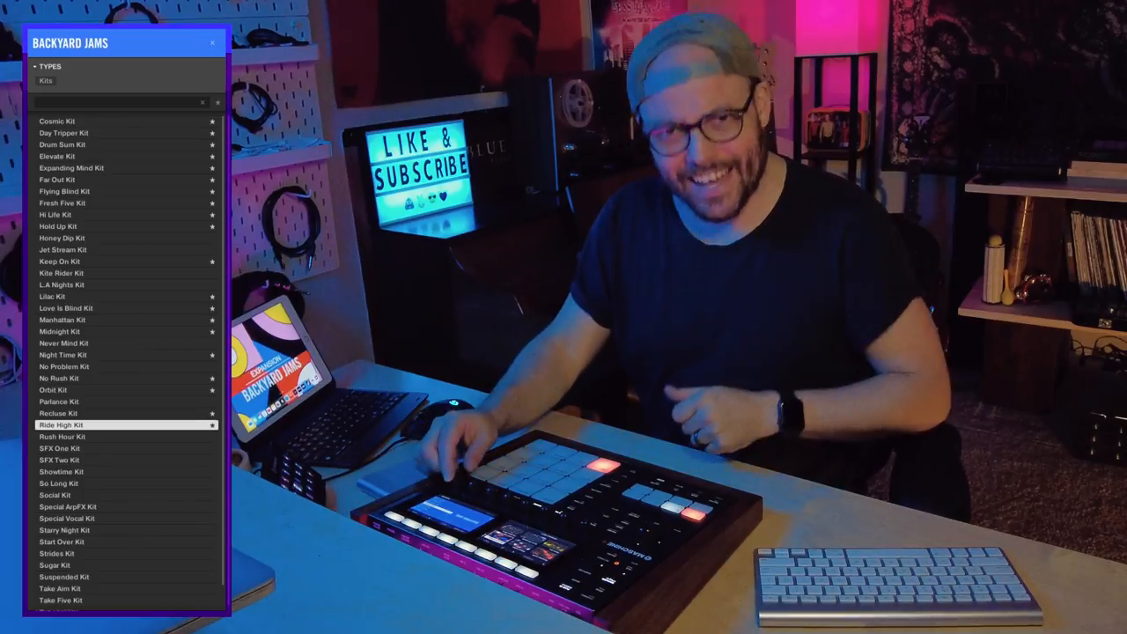
{"action": "left_click", "coordinate": [63, 436]}
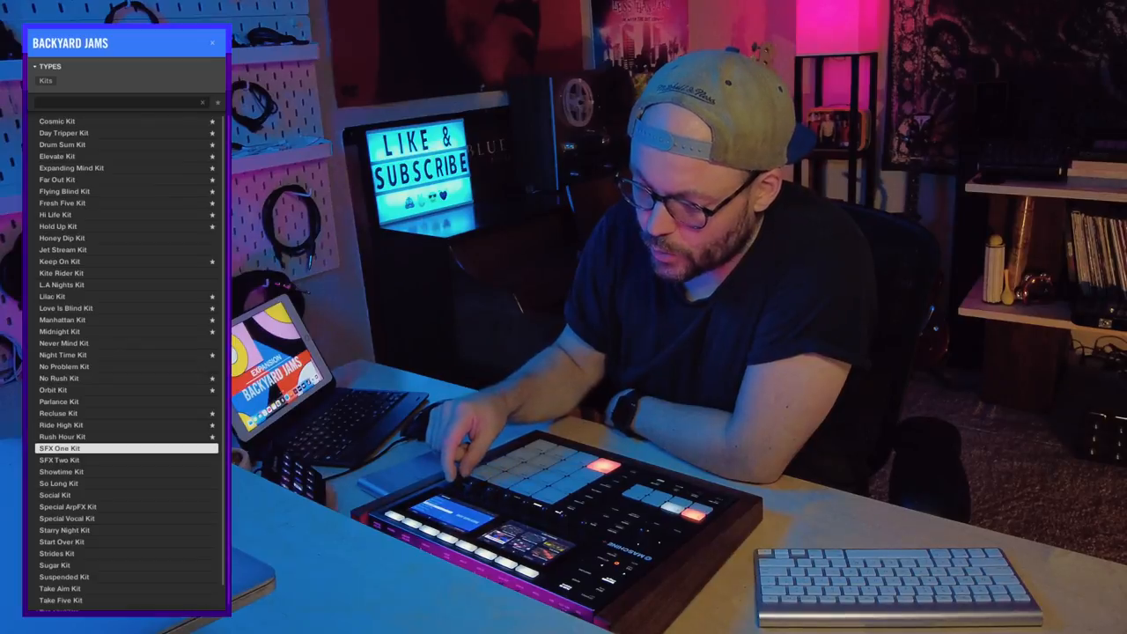
Step: Load SFX One Kit to audition it without starring
{"action": "left_click", "coordinate": [59, 459]}
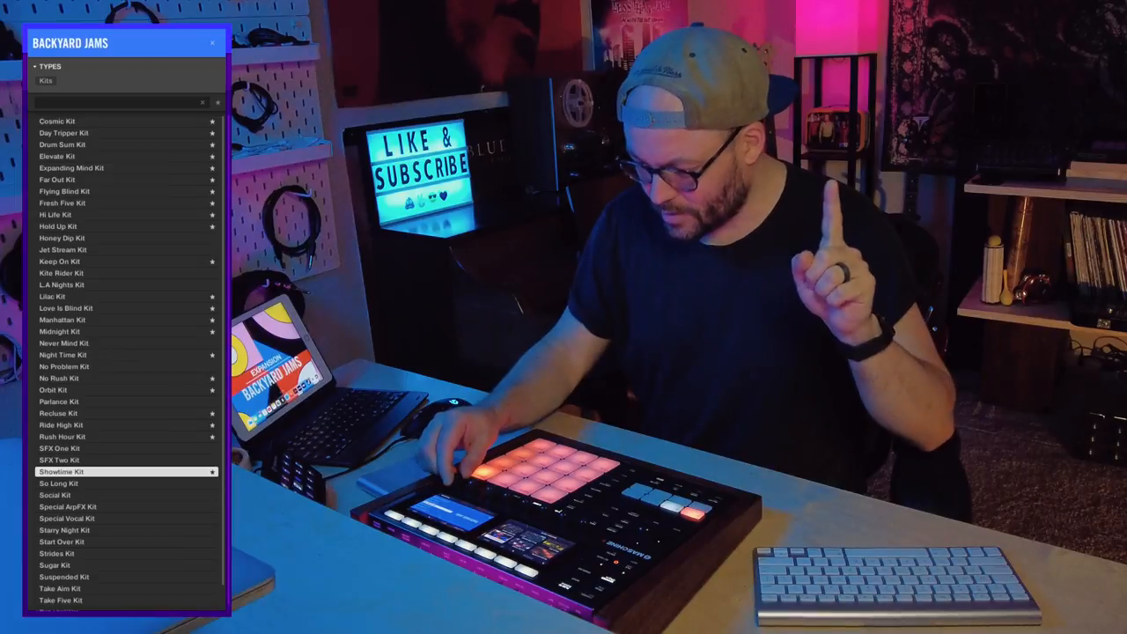
{"action": "left_click", "coordinate": [59, 484]}
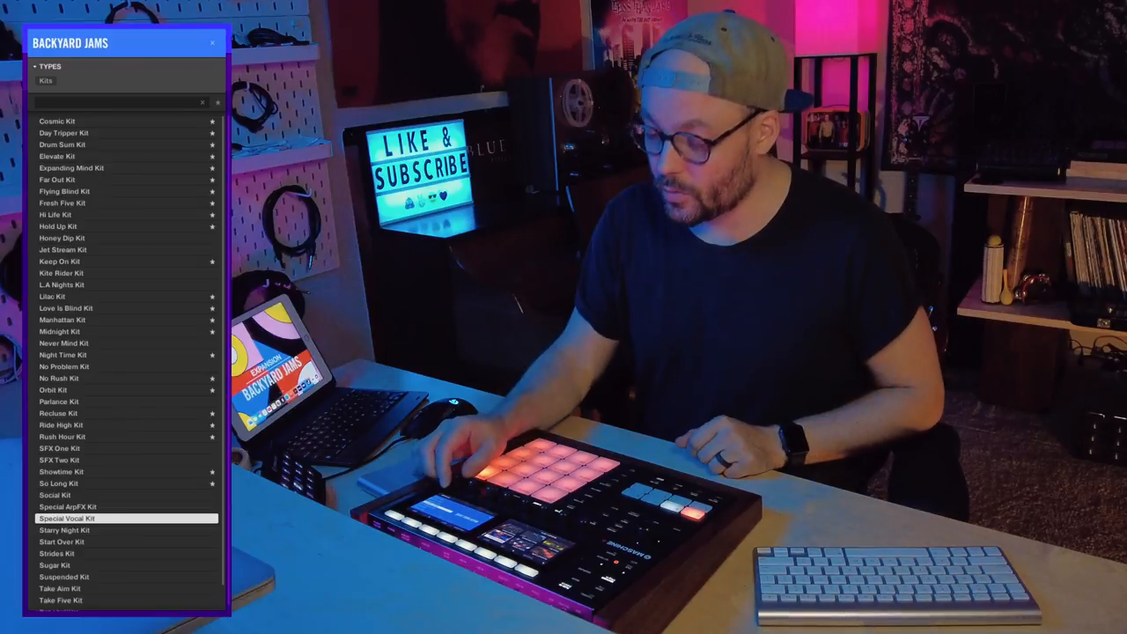
{"action": "left_click", "coordinate": [66, 530]}
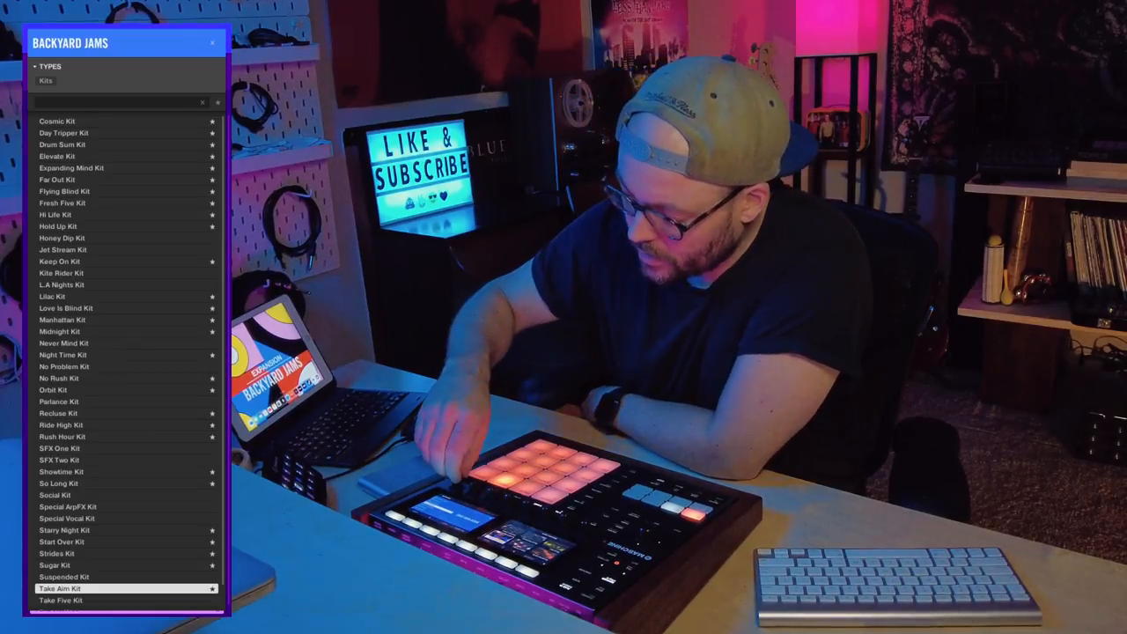
Step: Load Take Five Kit and scroll down toward Tennis and Time Travel Kits
{"action": "left_click", "coordinate": [60, 600]}
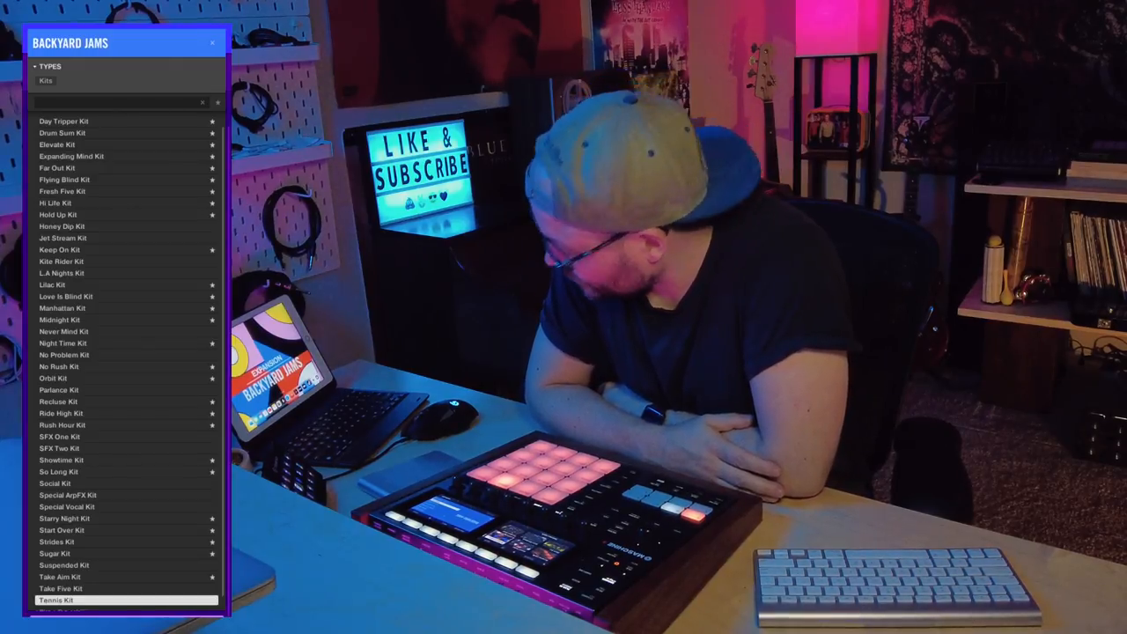
{"action": "scroll", "scroll_direction": "down", "scroll_amount": 3}
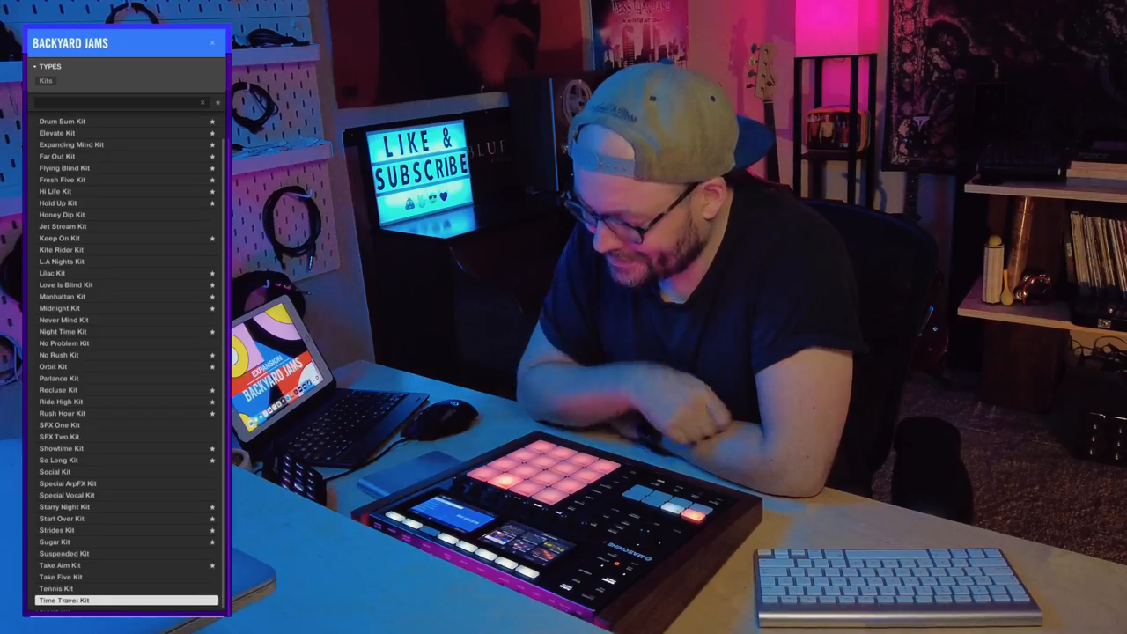